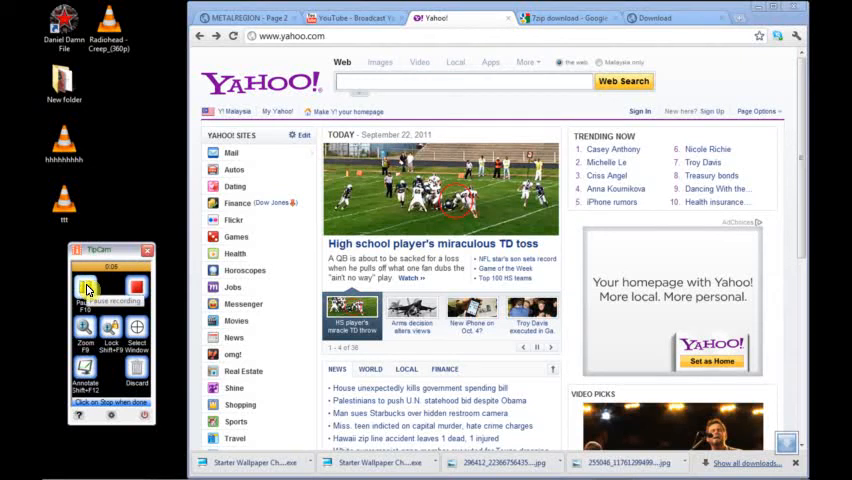
Step: Start a new Yahoo account sign-up from the home page and focus the Name field
click(84, 290)
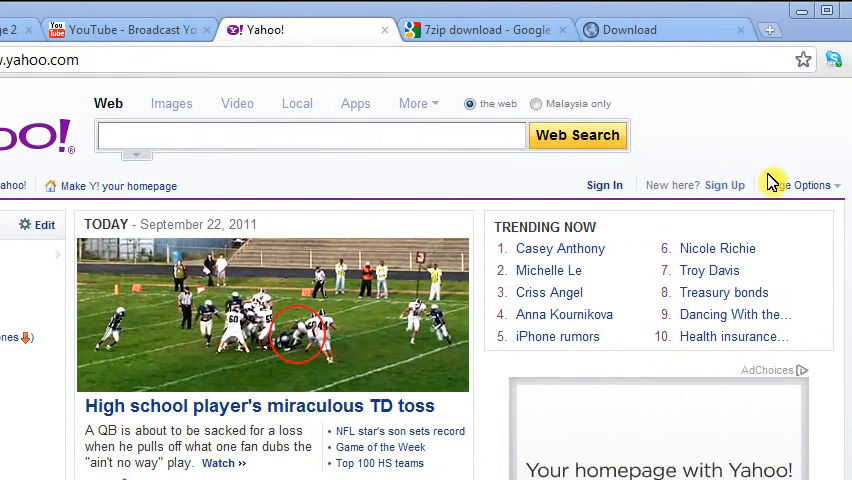
mouse_move(232, 318)
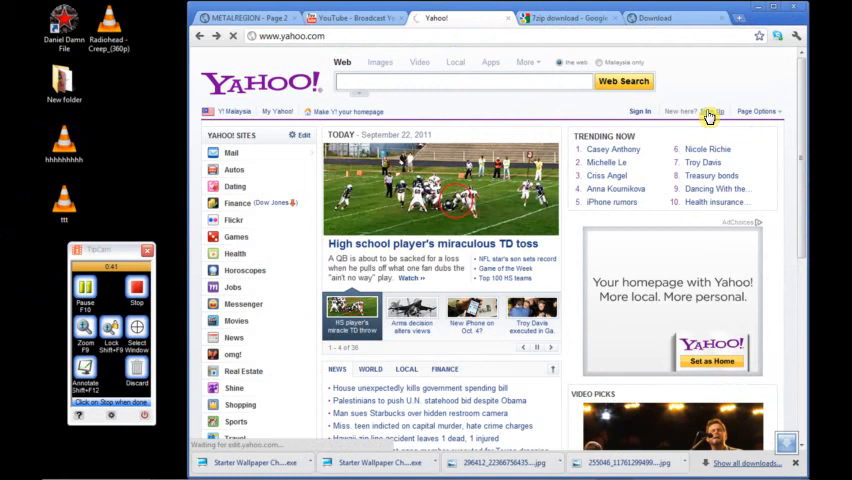
click(704, 112)
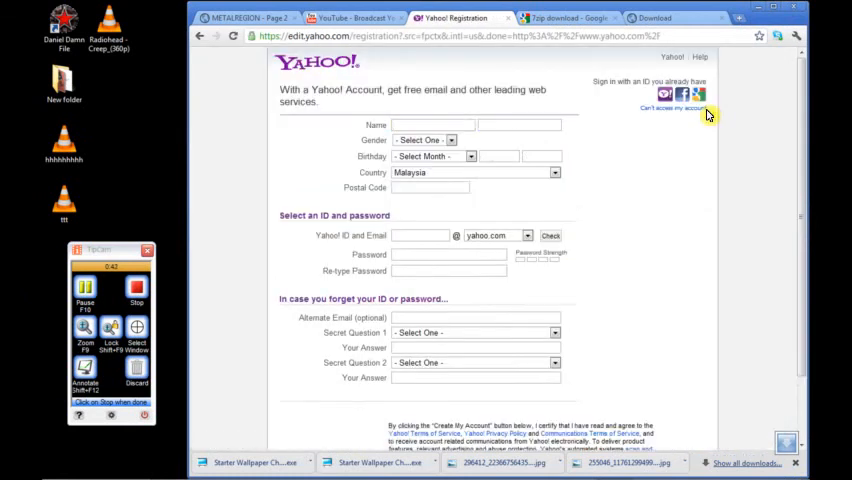
click(432, 124)
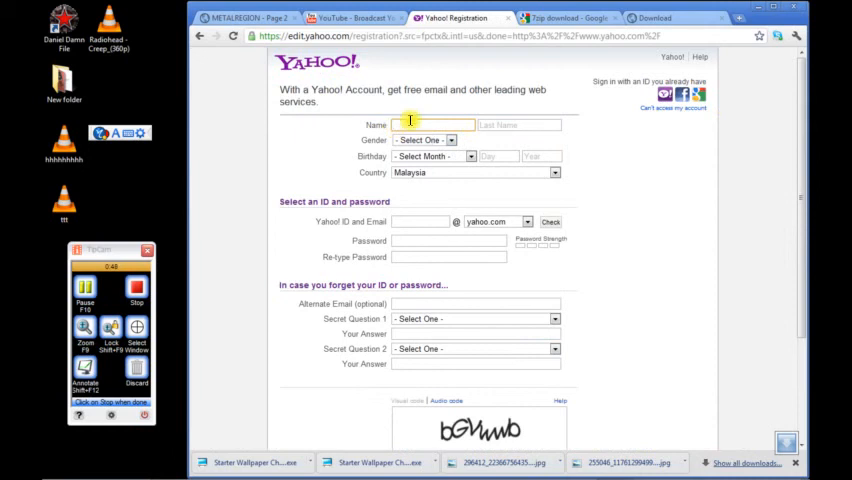
click(436, 124)
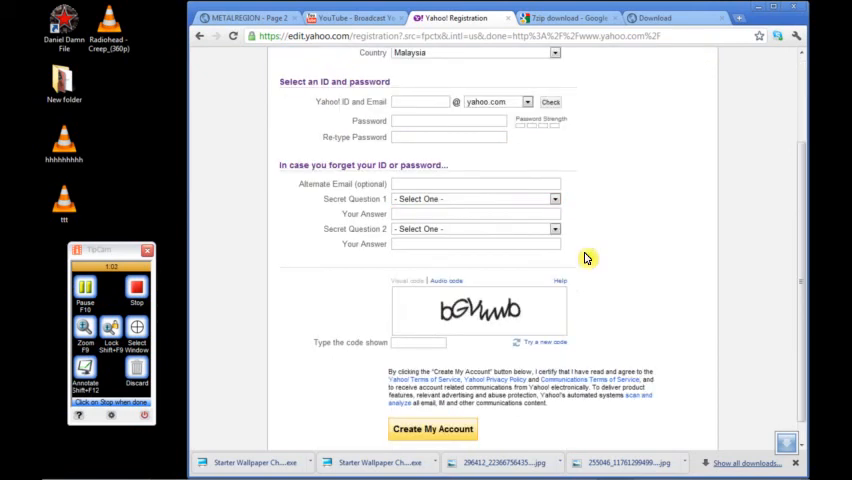
Step: Move to the Alternate Email field and show the Secret Question 1 choices
click(420, 100)
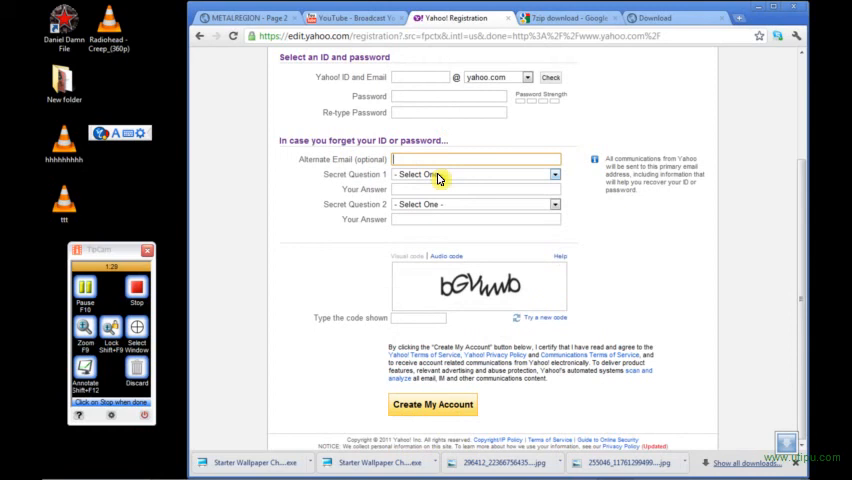
mouse_move(478, 180)
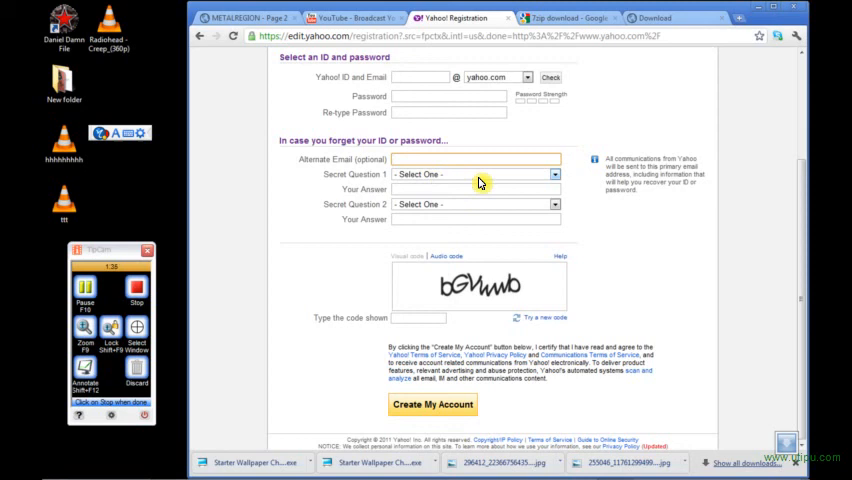
click(474, 174)
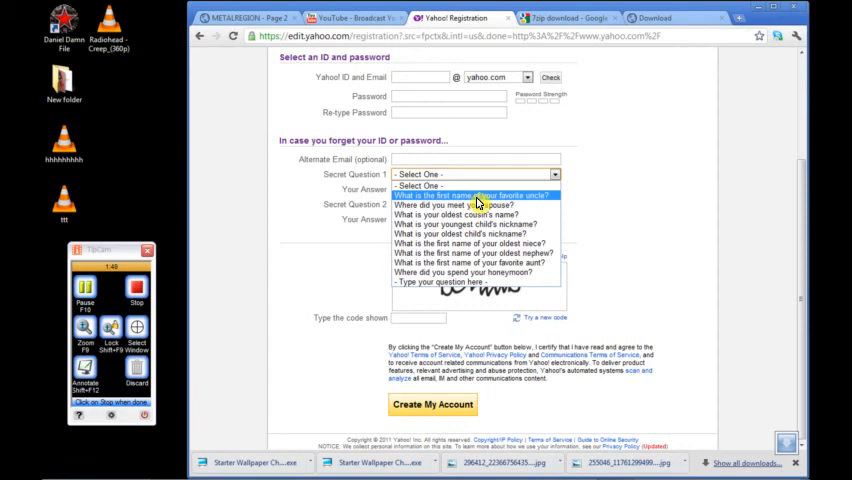
Step: Choose 'What is the first name of your favorite uncle?' and answer 'max'
click(478, 194)
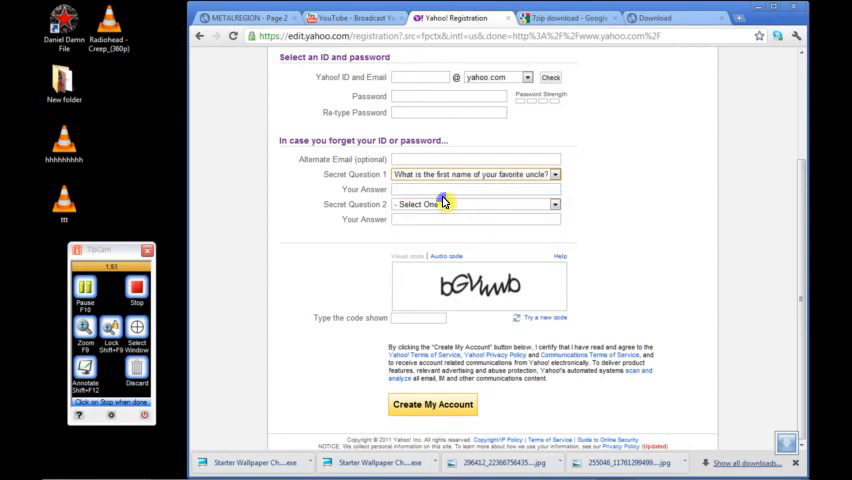
text(max)
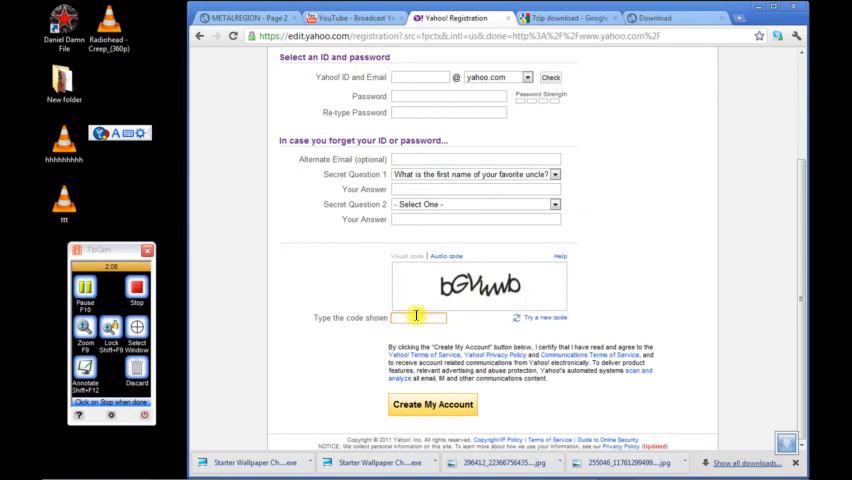
Step: Enter 'bg' as the captcha verification code and review the form from the top
text(bg)
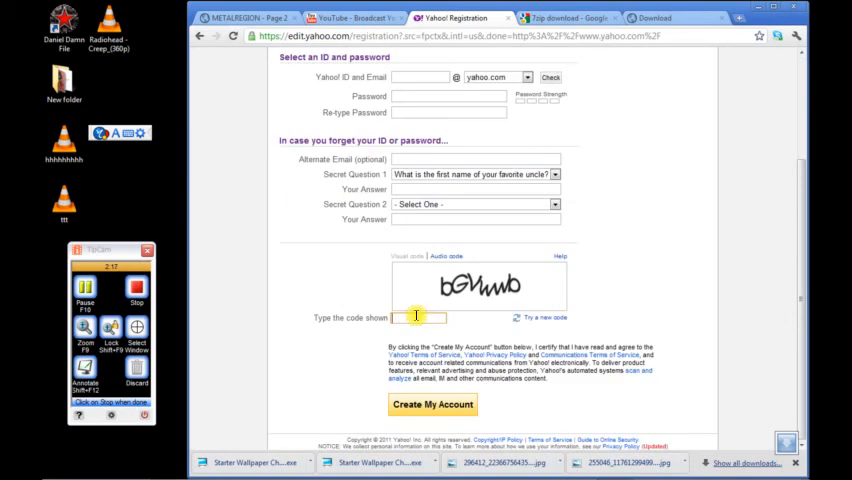
scroll(up, 3)
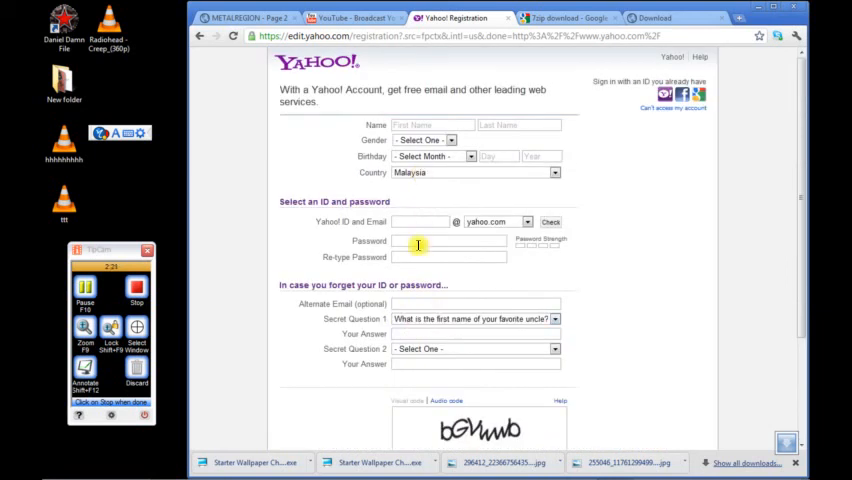
scroll(down, 3)
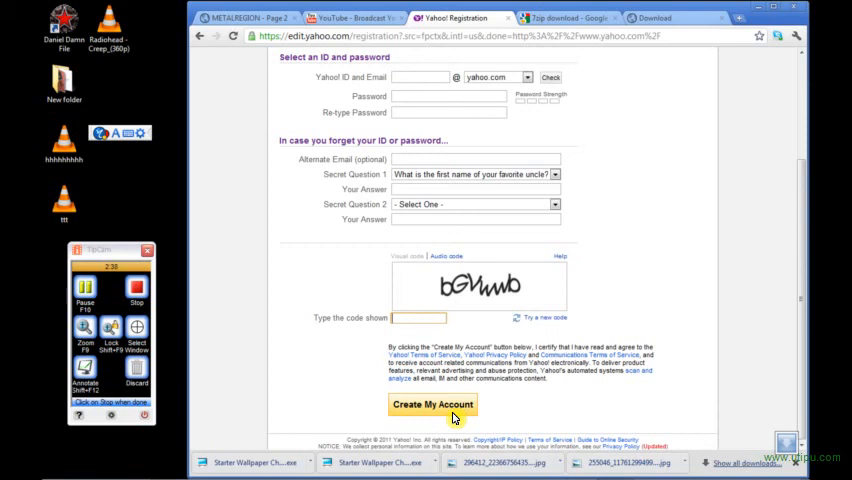
scroll(up, 3)
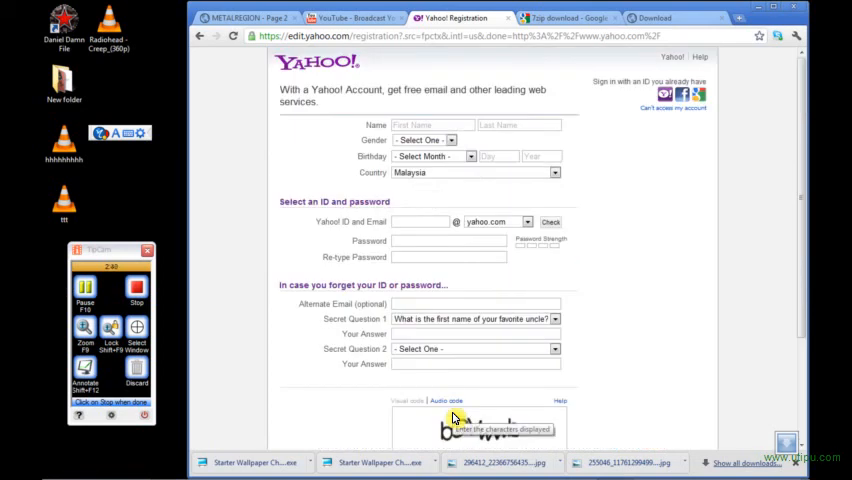